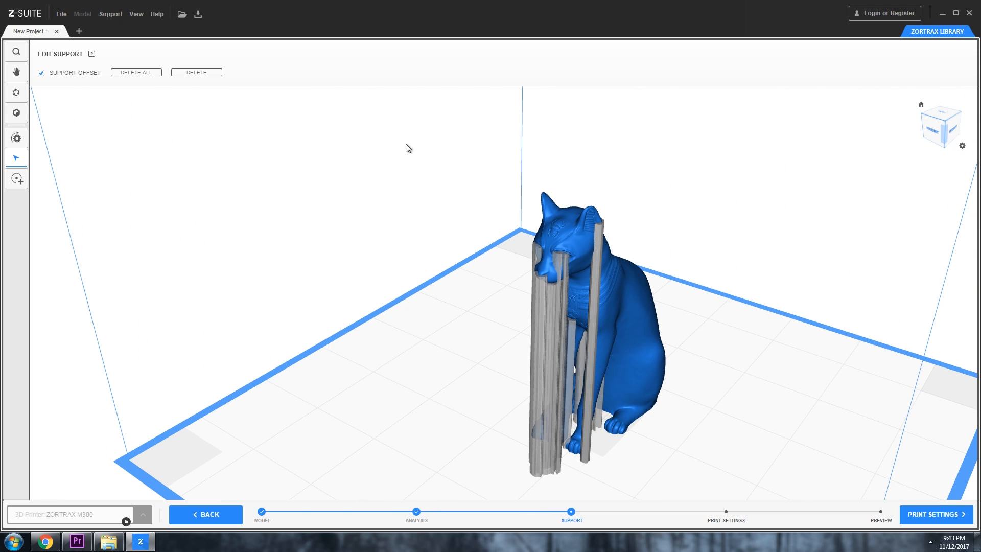
Show the 'Choose one or more files' dialog for STL, OBJ or AMF models in Downloads
click(931, 513)
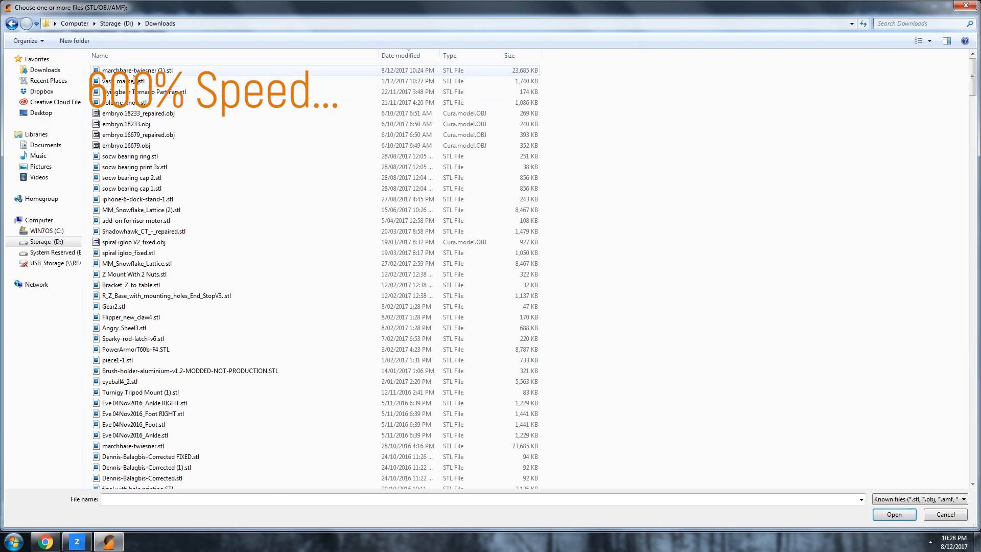
Load marchhare-twiesner.stl, slice it, and step down through its preview layers
click(894, 514)
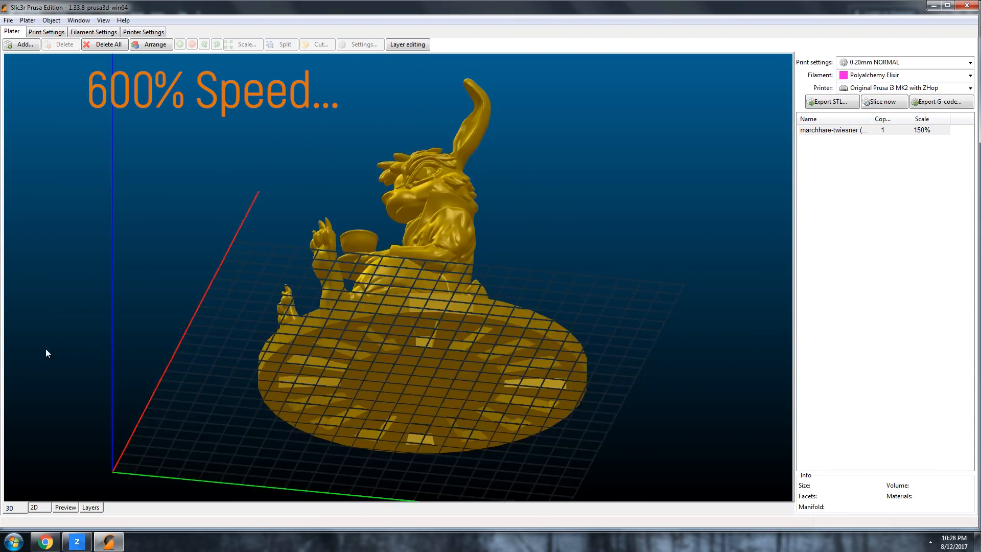
click(132, 541)
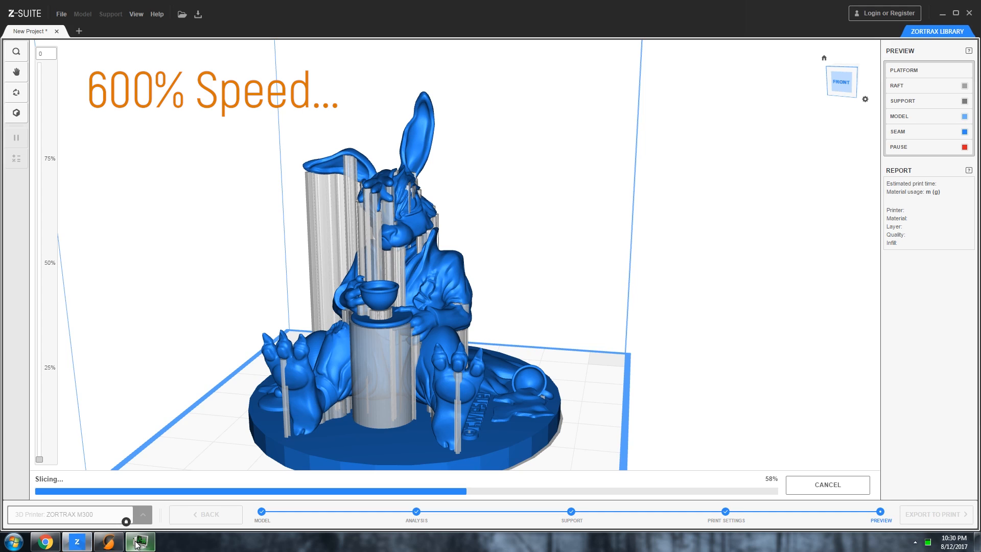
click(134, 541)
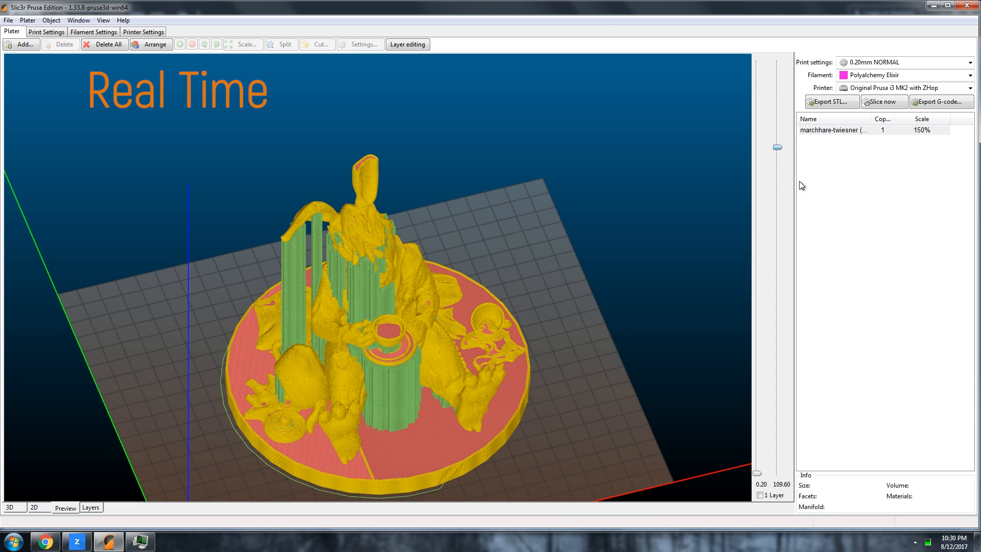
drag(777, 147, 777, 337)
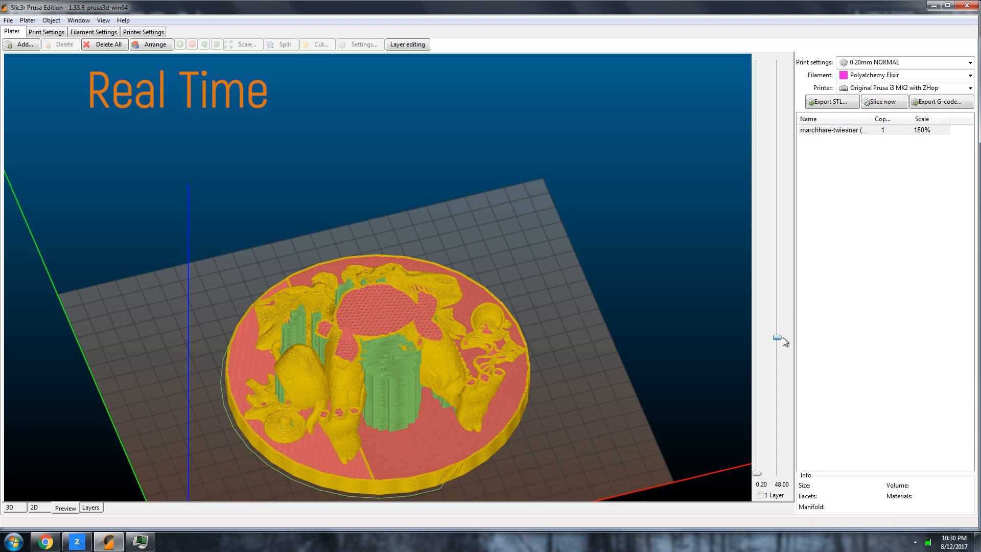
drag(784, 335, 777, 369)
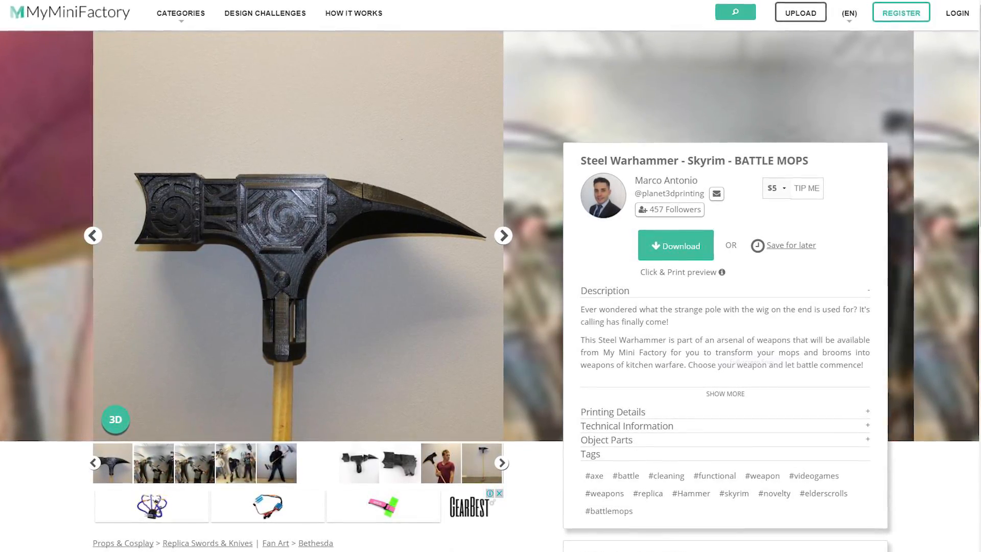
Scroll down the Steel Warhammer - Skyrim - BATTLE MOPS model page
scroll(down, 3)
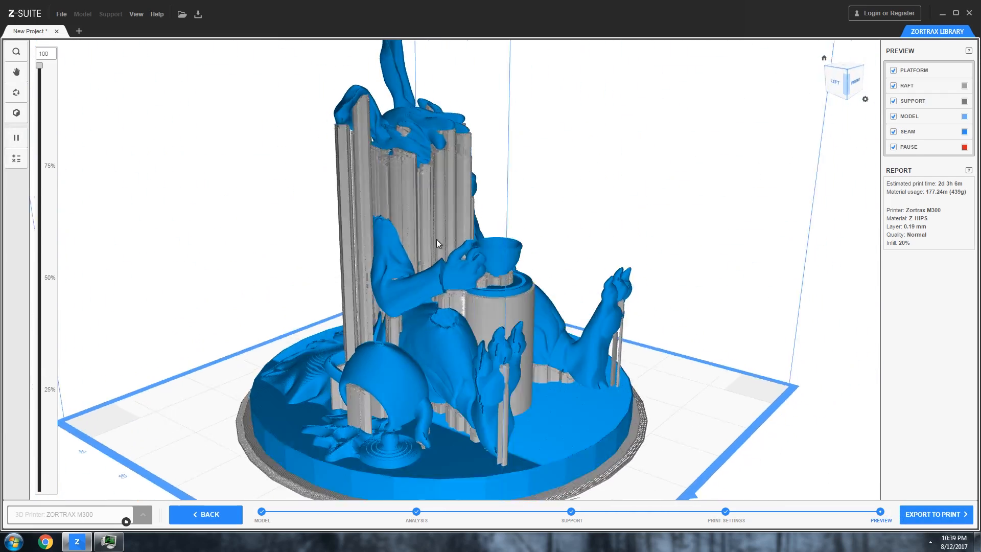
Rotate the sliced March Hare preview to view it from the front
drag(437, 251, 337, 269)
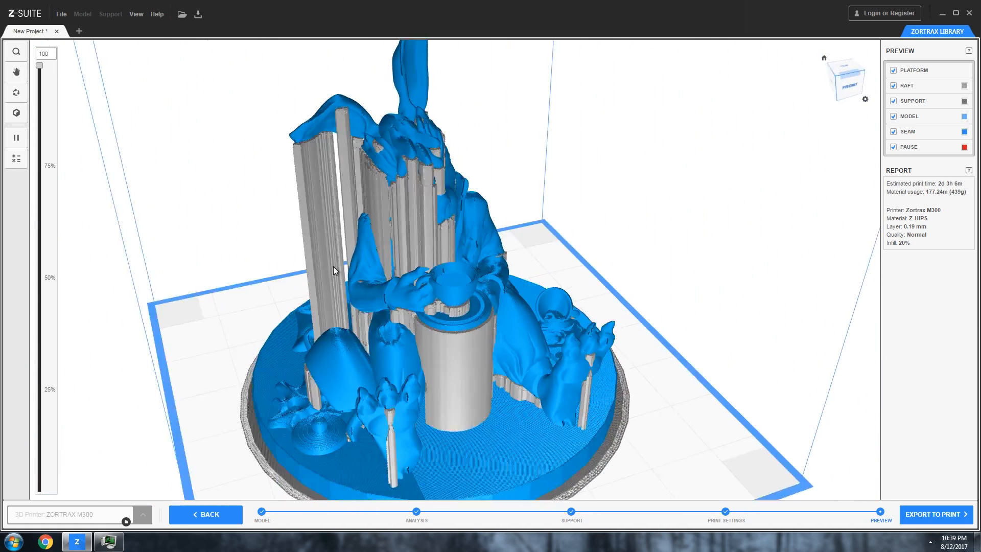